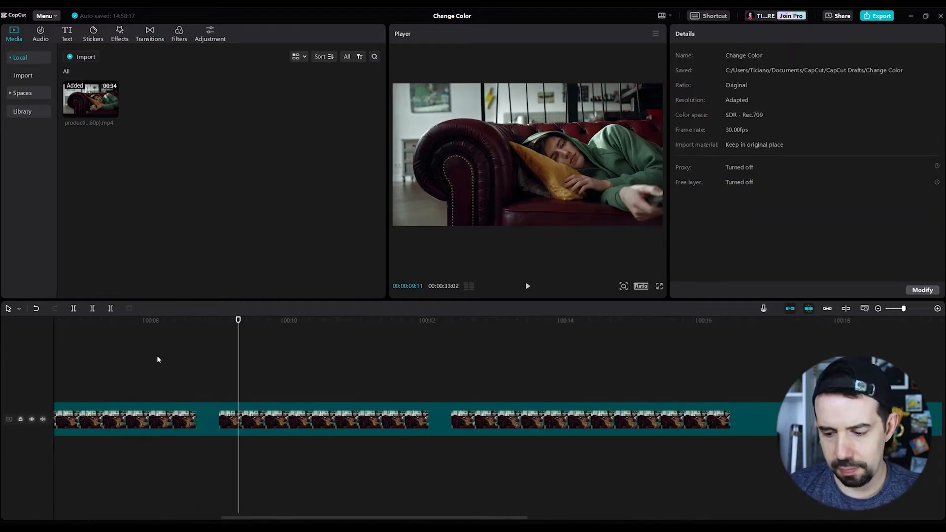
Zoom the timeline out, split the sofa clip at 10 seconds and drop the remainder
{"action": "left_click", "coordinate": [527, 285]}
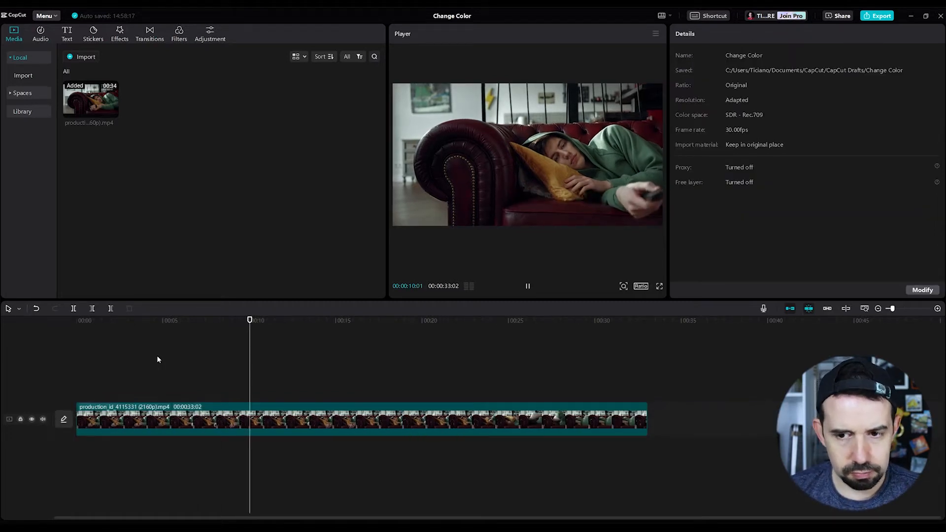
{"action": "left_click", "coordinate": [527, 286]}
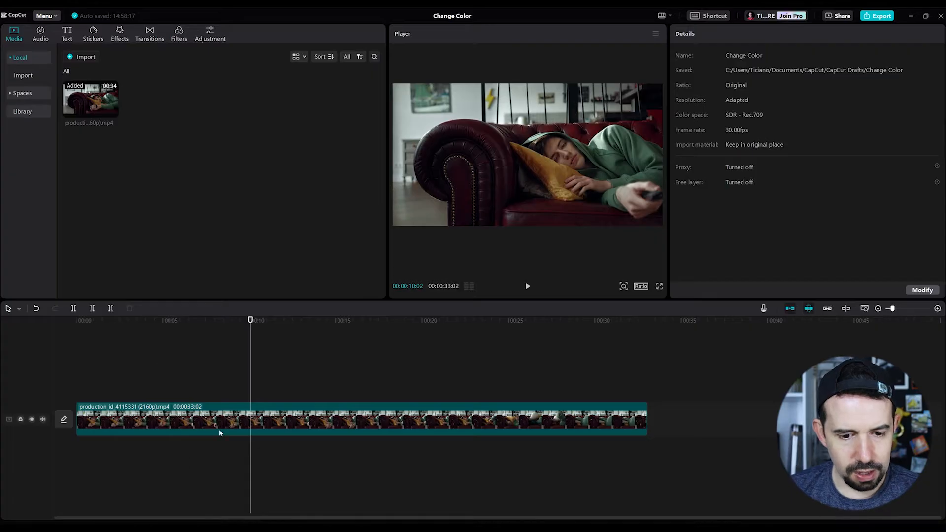
{"action": "left_click", "coordinate": [219, 420]}
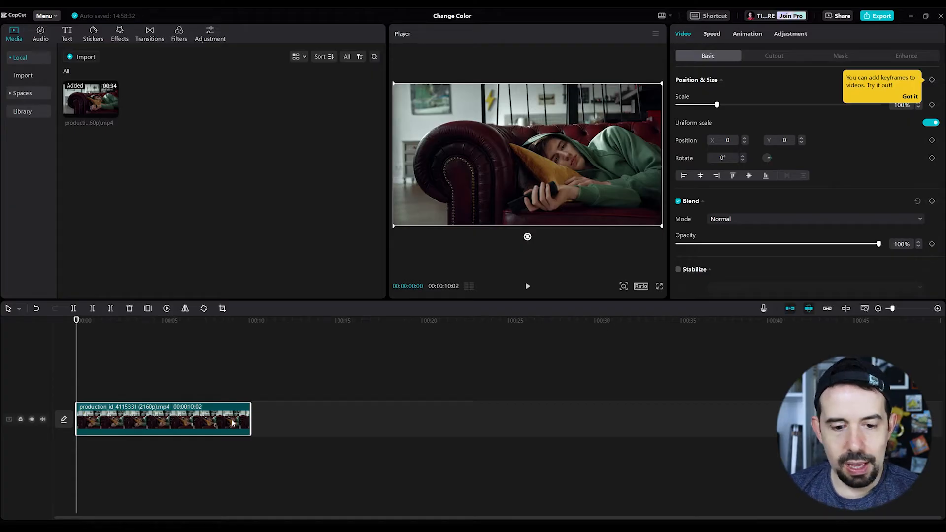
{"action": "mouse_move", "coordinate": [618, 12]}
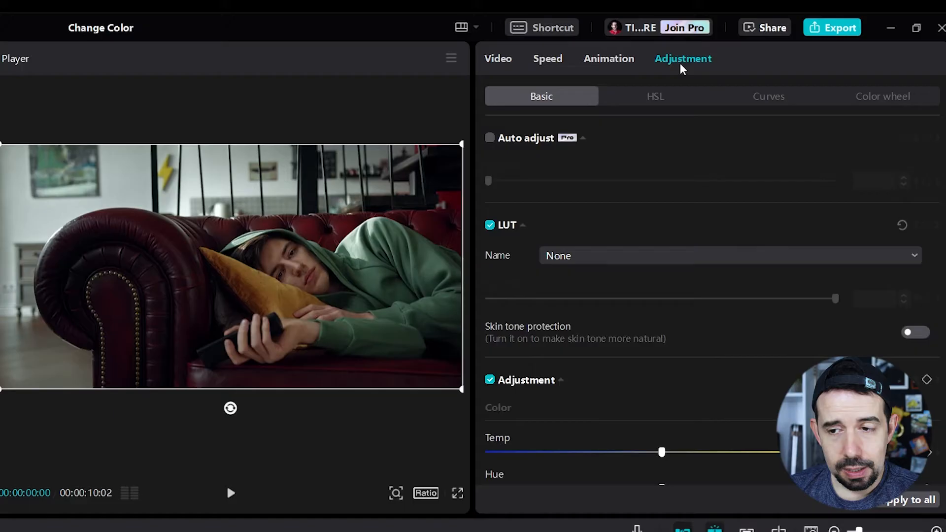
Drag the clip's Saturation fully down so the footage turns black and white
{"action": "scroll", "scroll_direction": "down", "scroll_amount": 3}
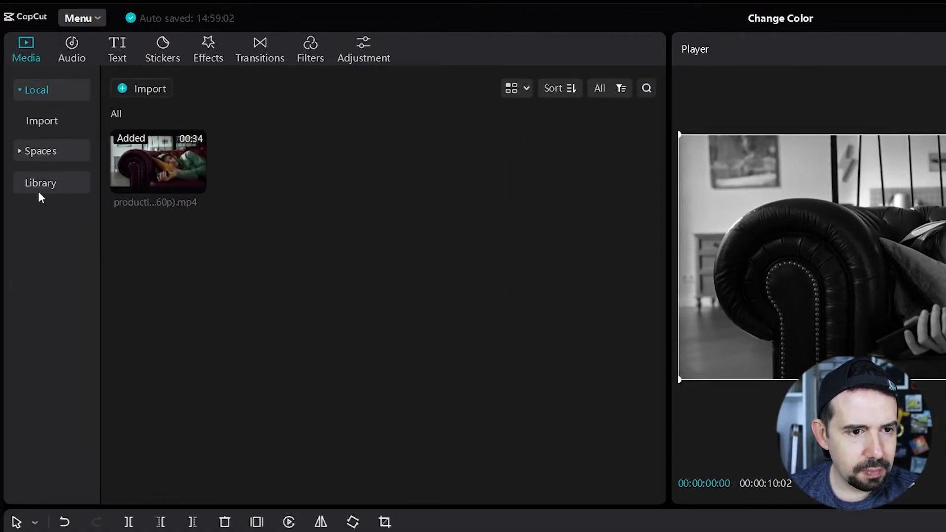
Add the library's red solid background above the clip, scaled to fill the frame with Overlay blend
{"action": "left_click", "coordinate": [40, 183]}
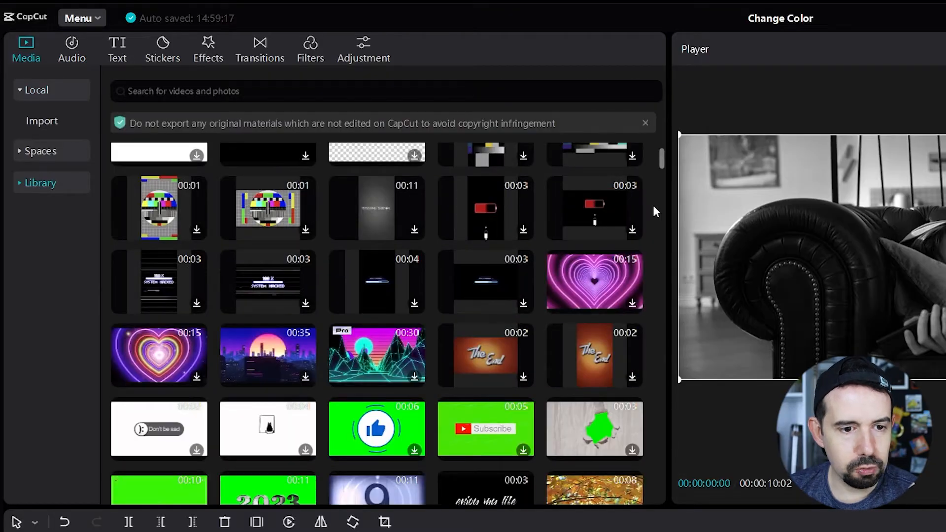
{"action": "scroll", "scroll_direction": "down", "scroll_amount": 3}
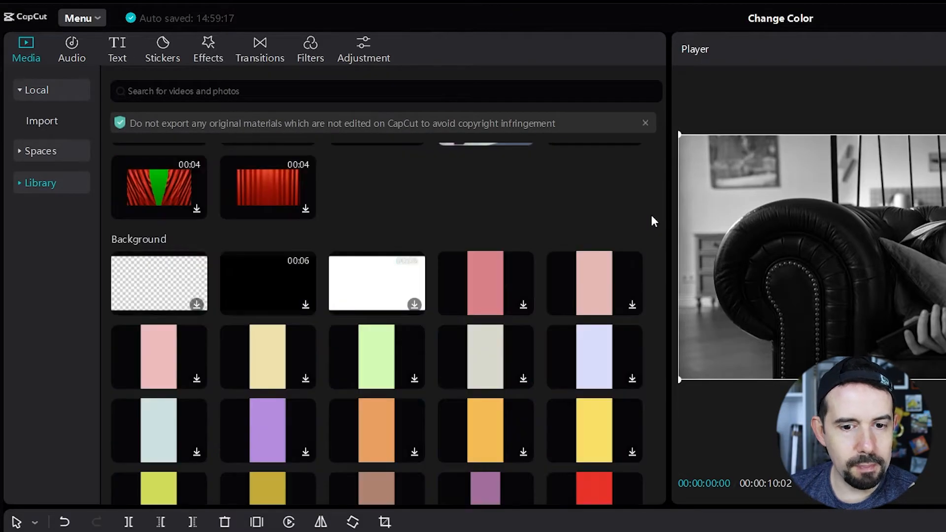
{"action": "scroll", "scroll_direction": "down", "scroll_amount": 3}
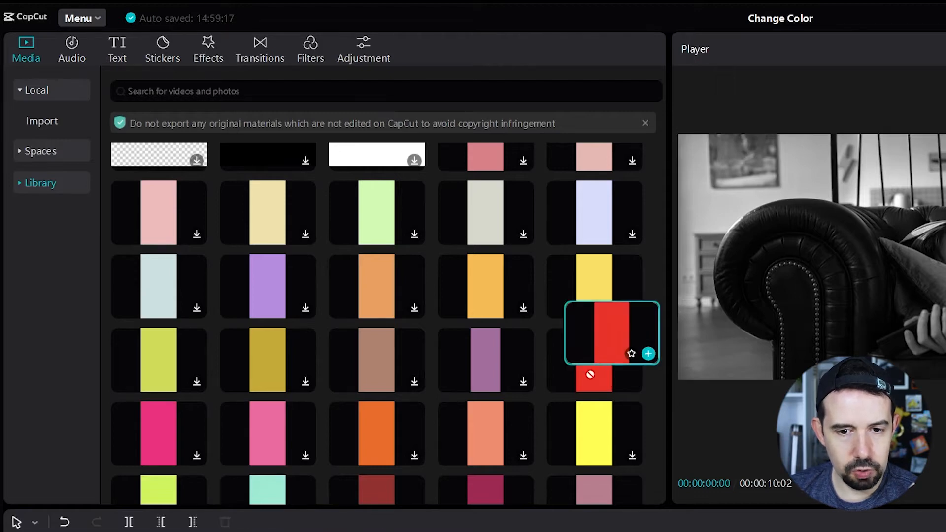
{"action": "left_click", "coordinate": [649, 354]}
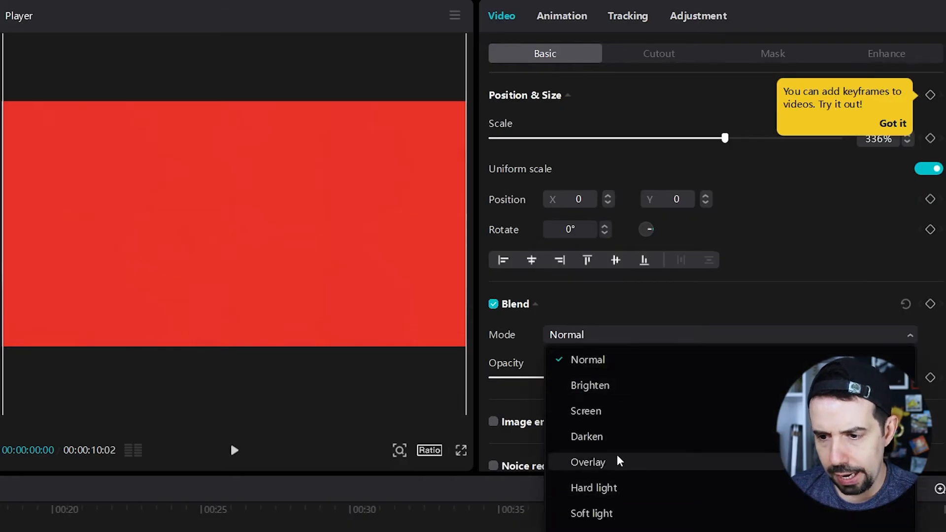
{"action": "left_click", "coordinate": [588, 462]}
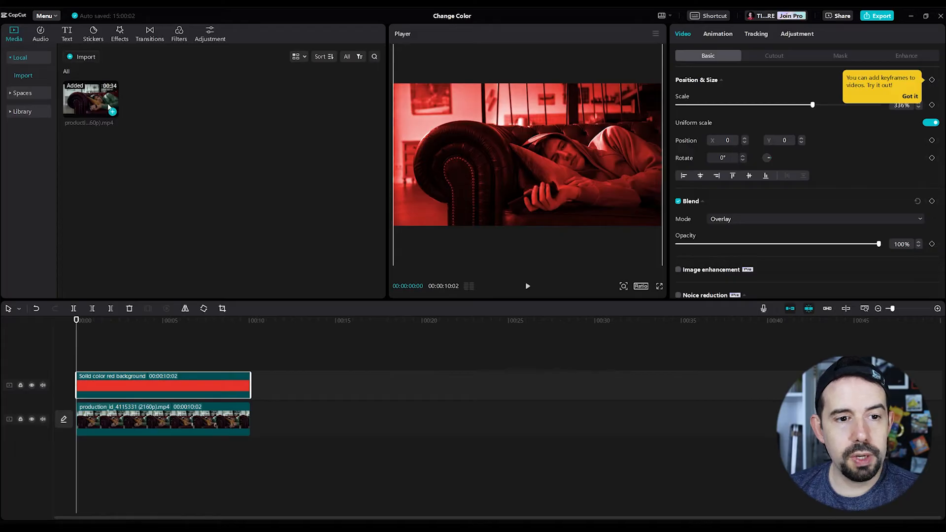
Stack the original clip on top and chroma-key the sweater's green at strength 2, previewing the red result
{"action": "left_click", "coordinate": [89, 98]}
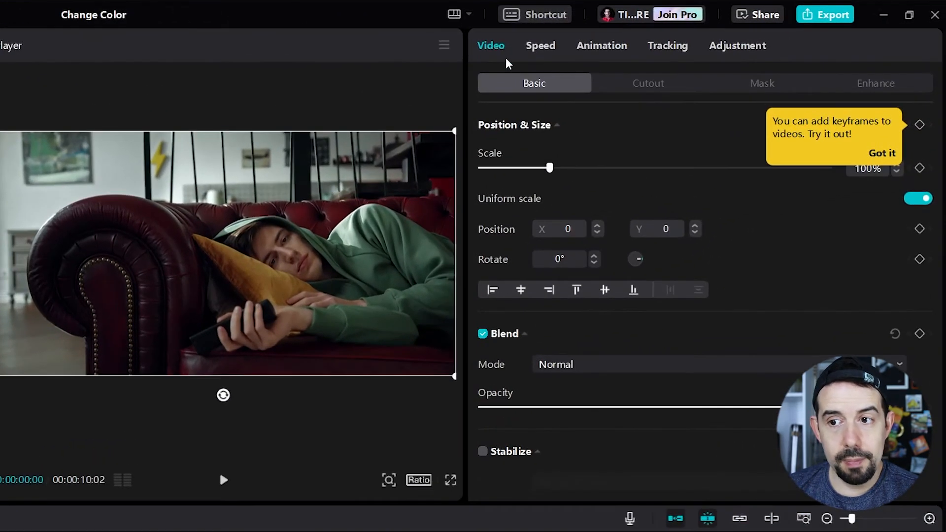
{"action": "left_click", "coordinate": [648, 83]}
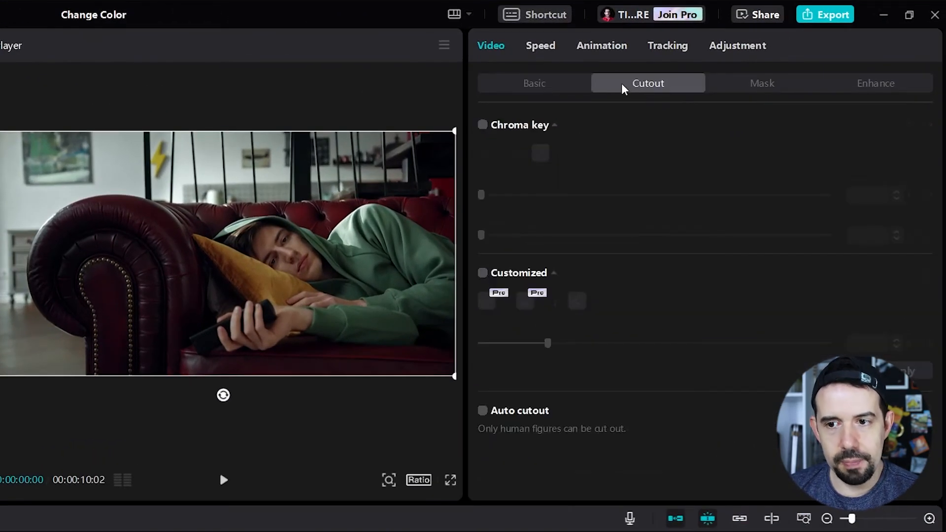
{"action": "left_click", "coordinate": [482, 125]}
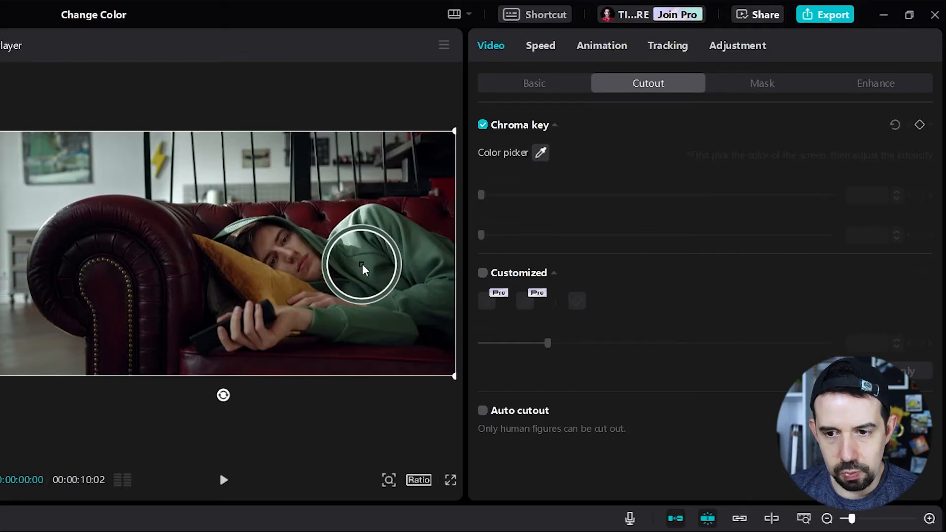
{"action": "left_click", "coordinate": [362, 265]}
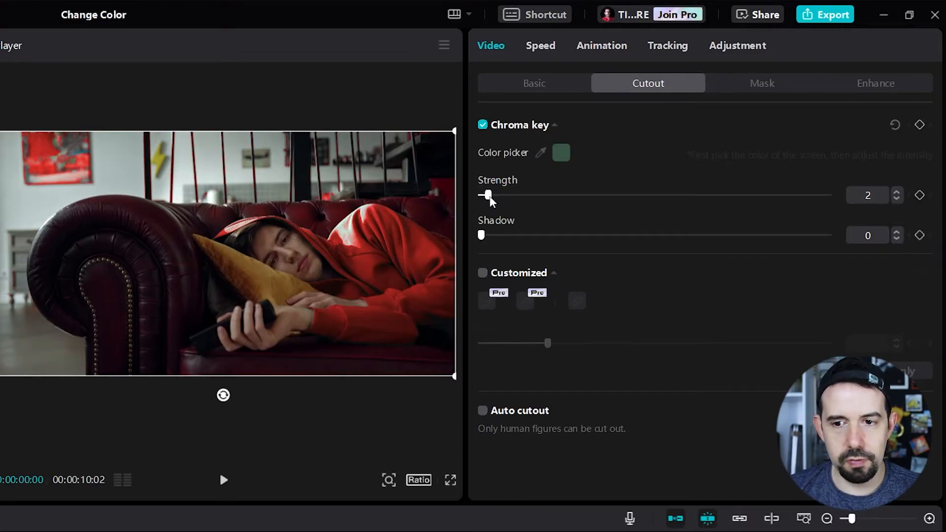
{"action": "left_click", "coordinate": [223, 480]}
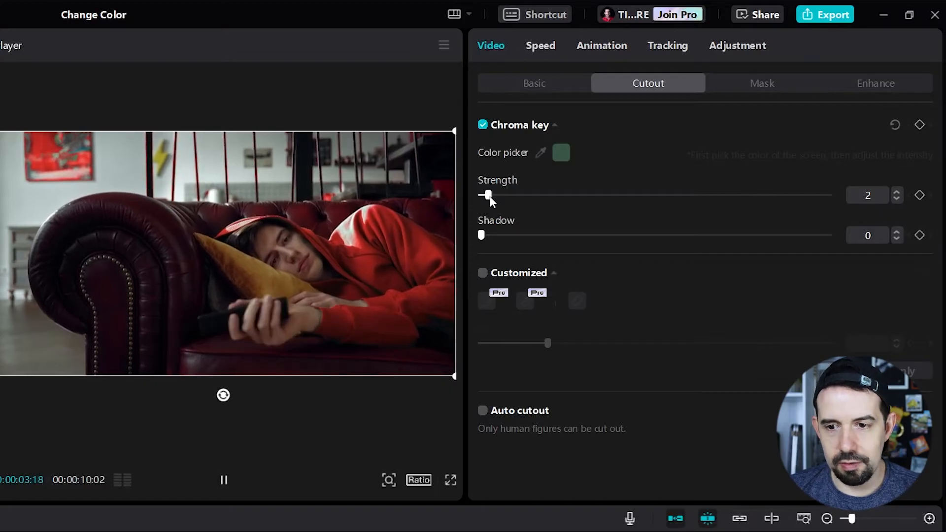
{"action": "left_click", "coordinate": [223, 480]}
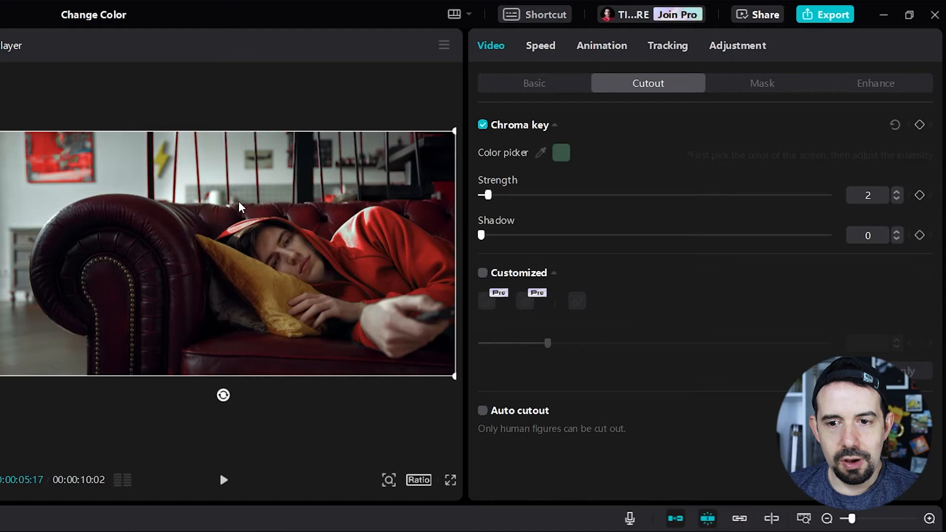
{"action": "mouse_move", "coordinate": [324, 194]}
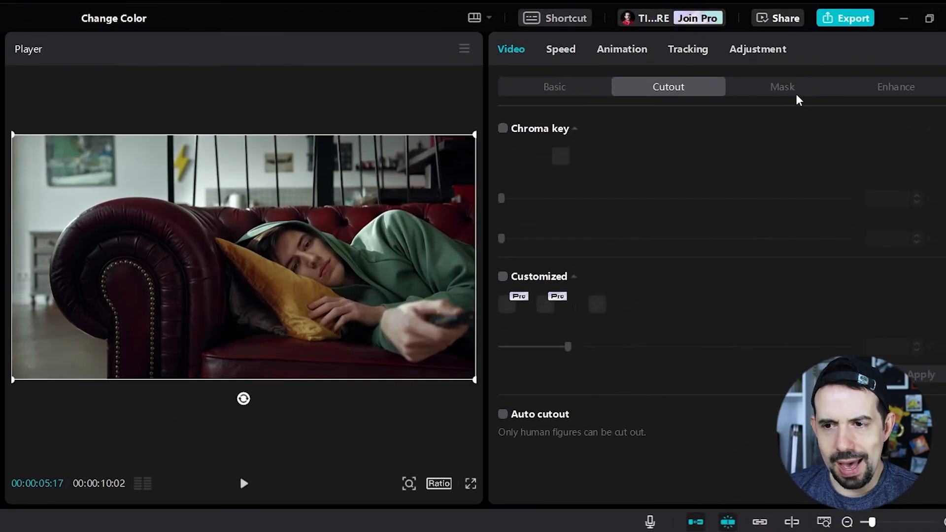
Apply a Split mask to another footage copy so the upper background keeps its original colours
{"action": "left_click", "coordinate": [782, 87]}
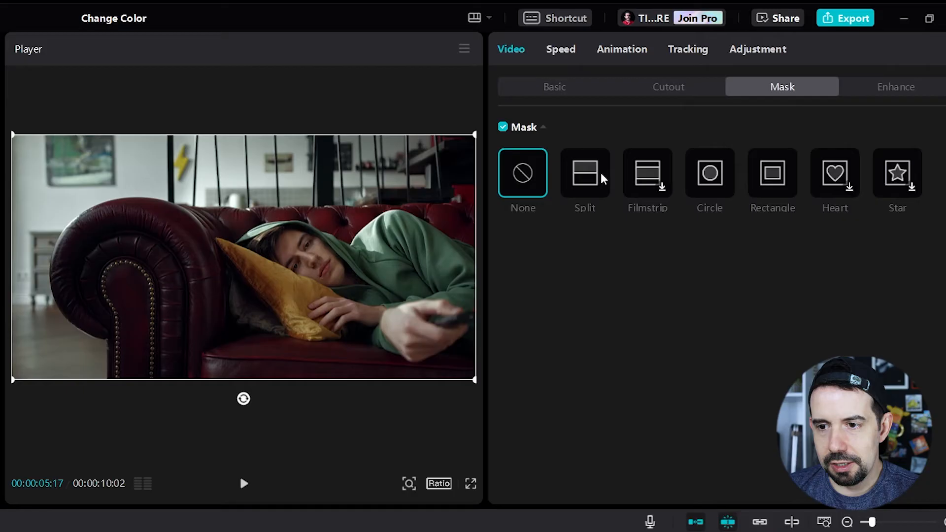
{"action": "left_click", "coordinate": [584, 173]}
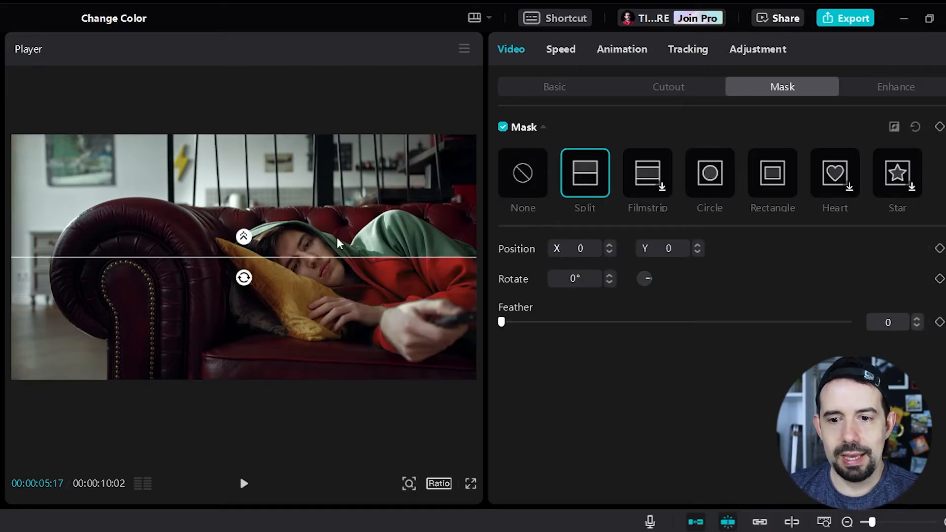
{"action": "mouse_move", "coordinate": [244, 242]}
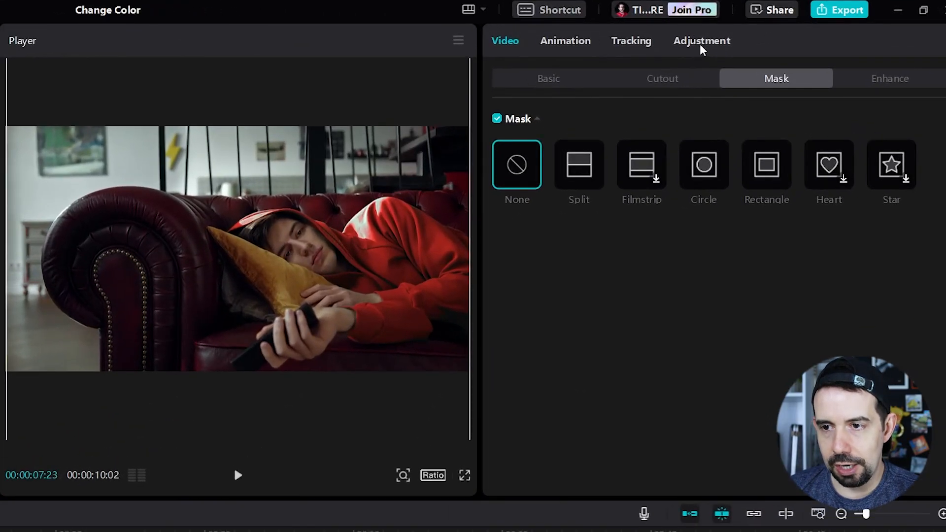
Go to the HSL controls for the red channel to lower its saturation toward -15
{"action": "left_click", "coordinate": [701, 41]}
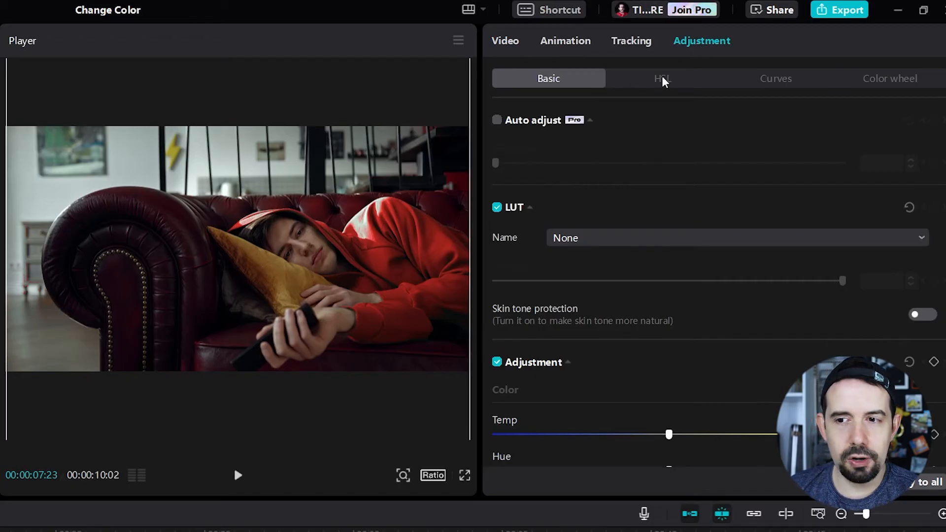
{"action": "left_click", "coordinate": [662, 78]}
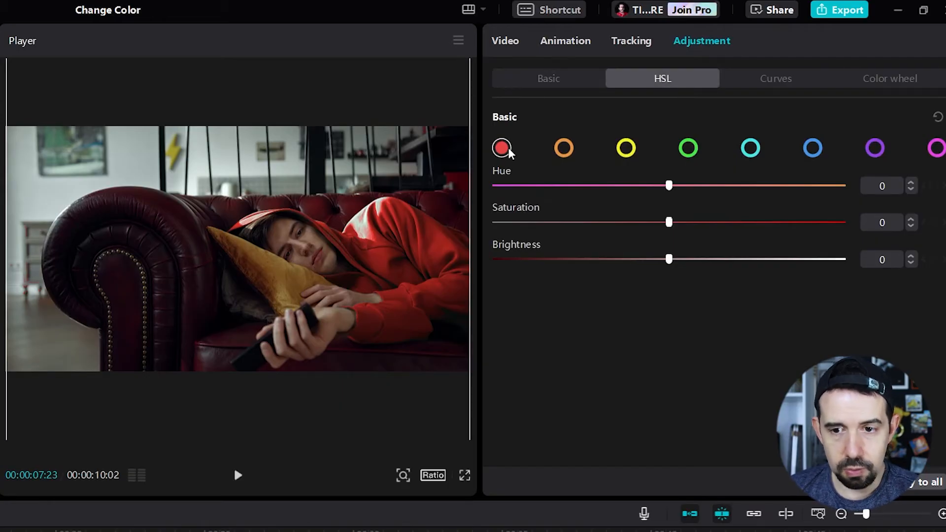
{"action": "mouse_move", "coordinate": [646, 204]}
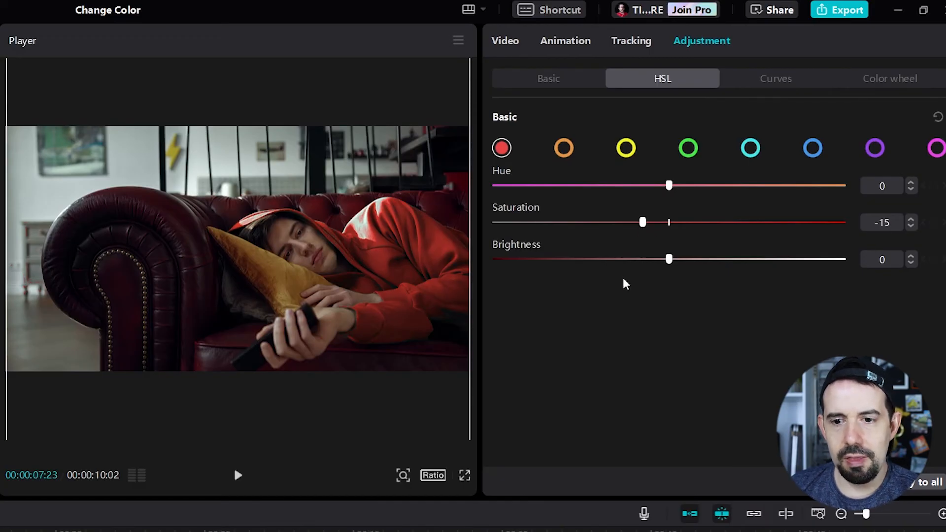
{"action": "mouse_move", "coordinate": [669, 260]}
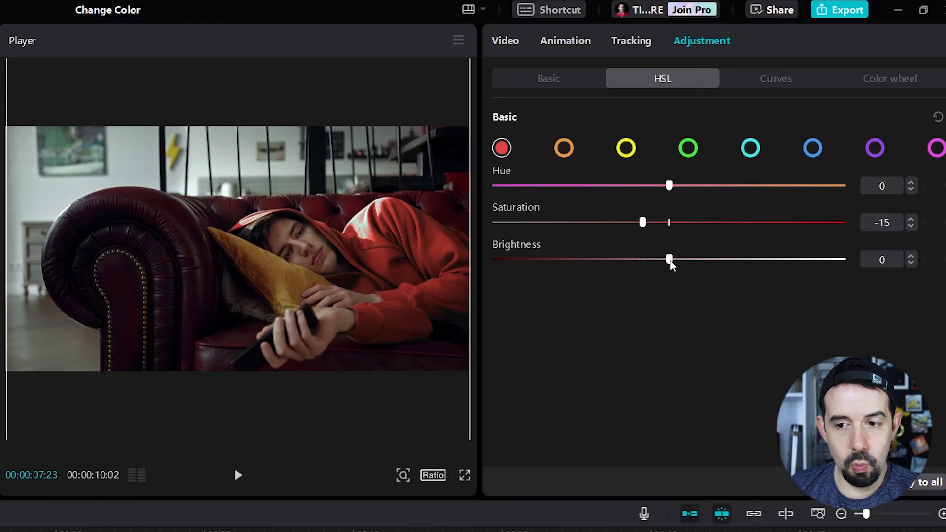